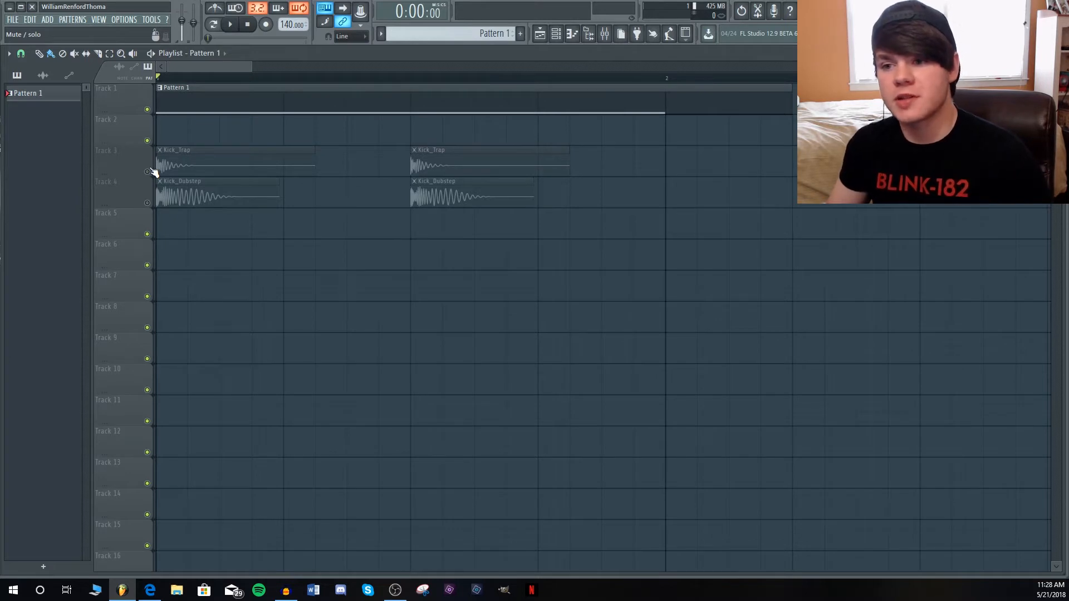
Toggle the Kick_Trap track's mute LED so its kick clips play.
left_click(229, 24)
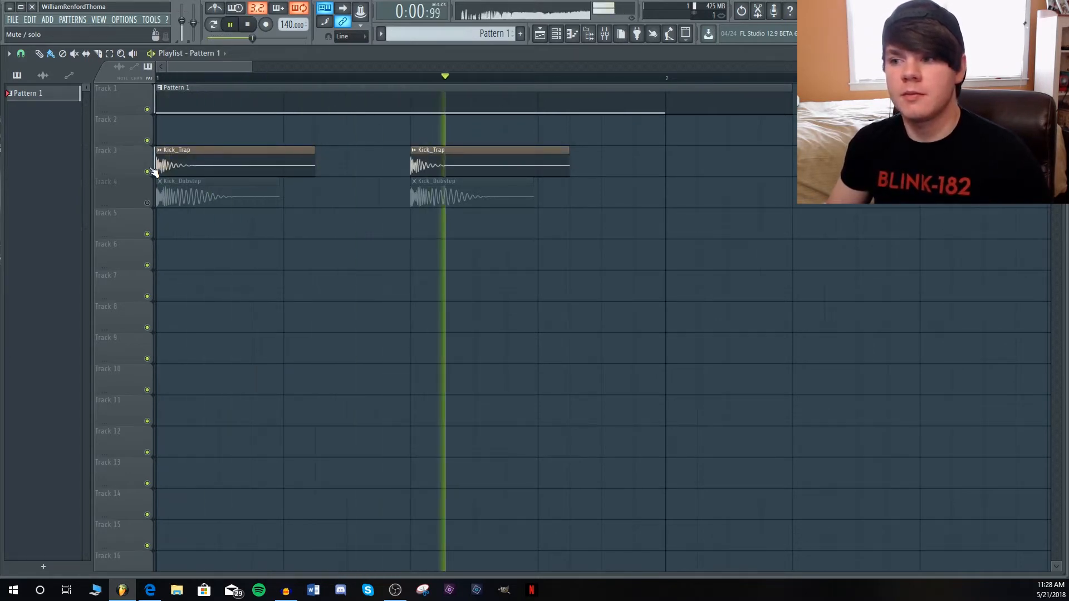
left_click(230, 24)
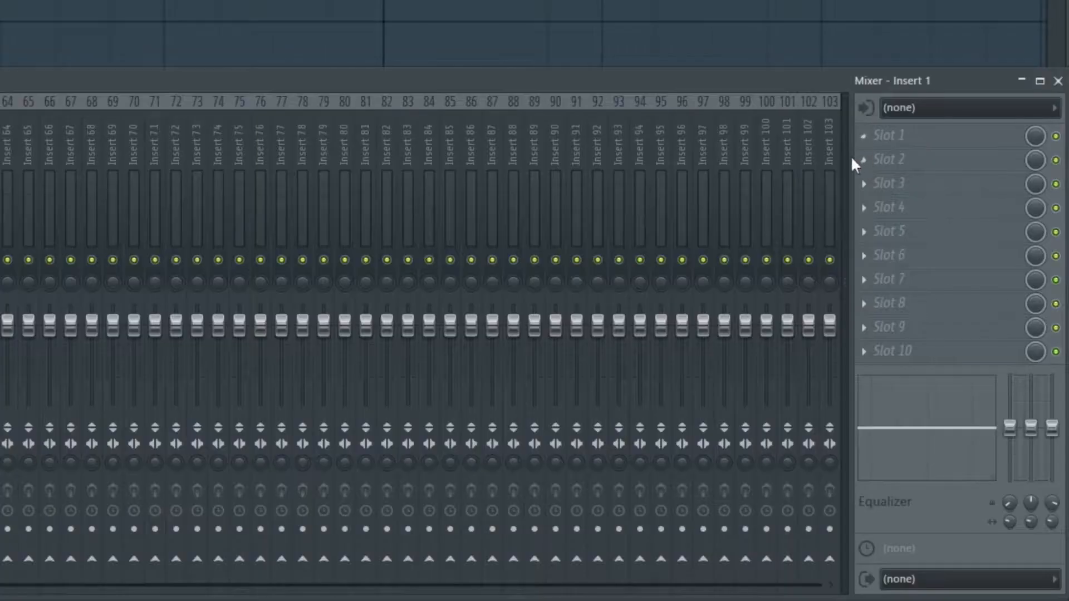
Rename the last mixer insert to Sidechain and route the Noise insert only into it.
right_click(829, 205)
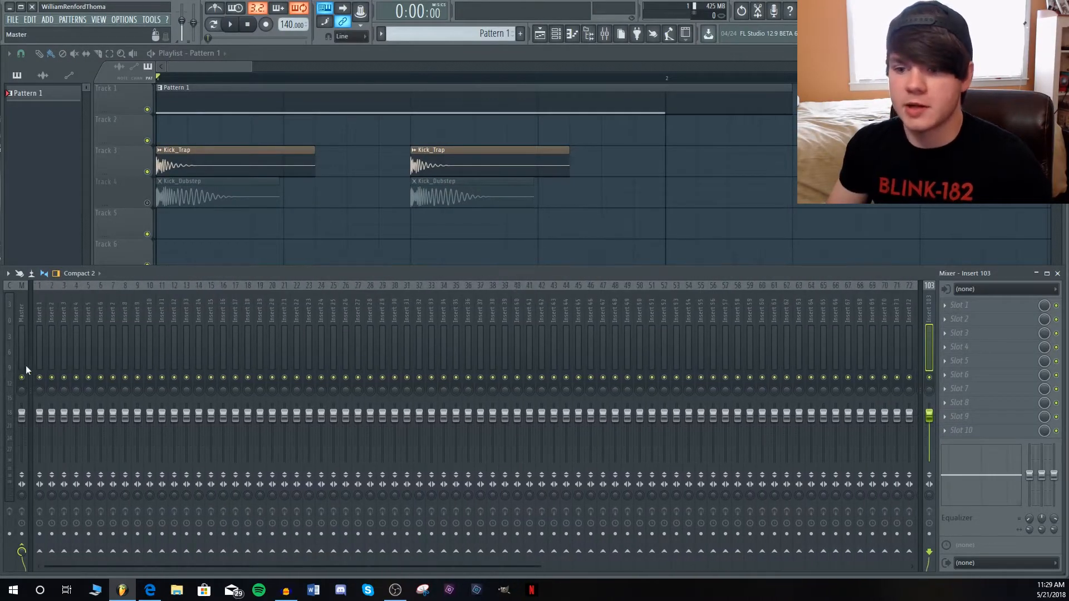
type("Sid")
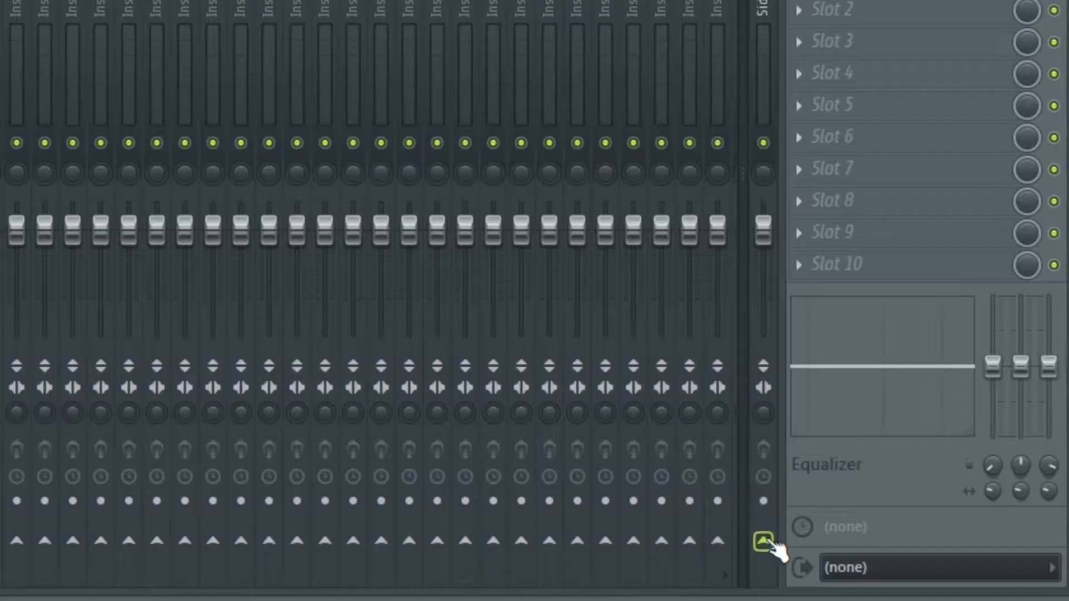
left_click(760, 541)
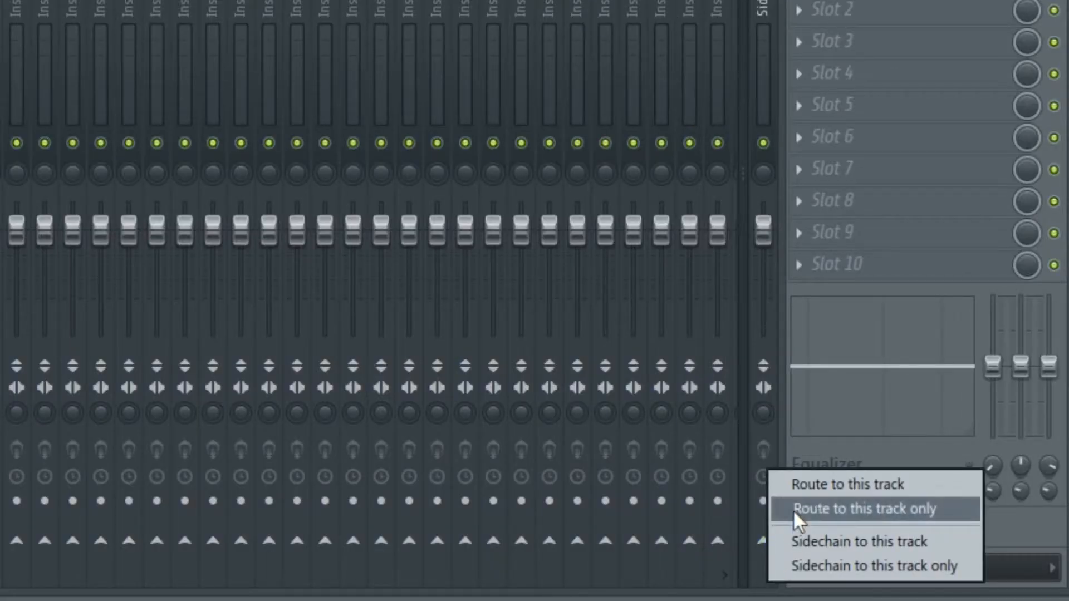
left_click(866, 508)
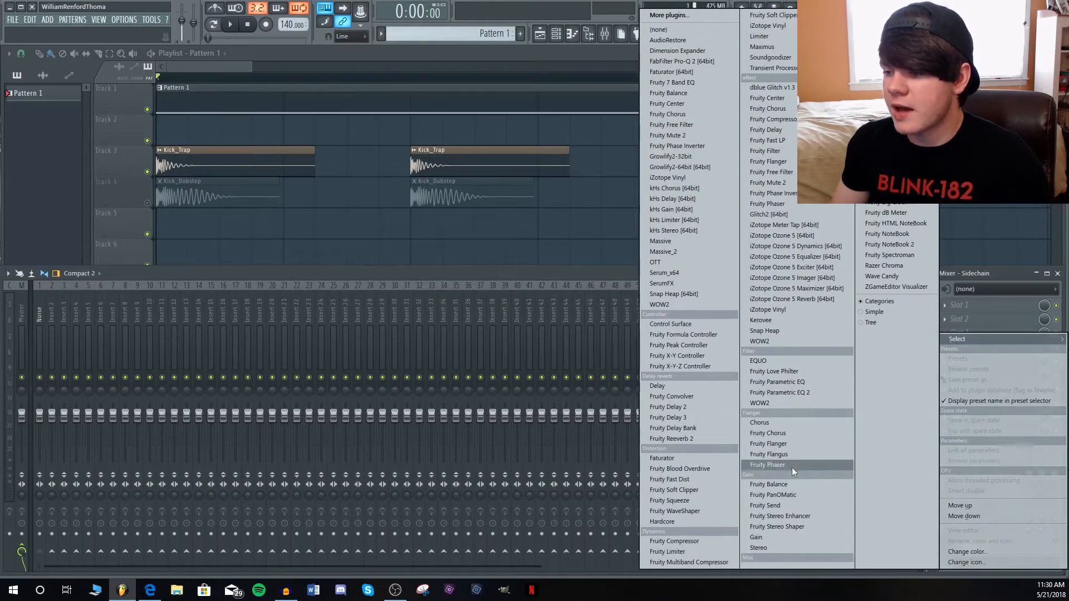
Load Fruity Balance on the Sidechain insert and create an automation clip for its Volume knob.
left_click(768, 484)
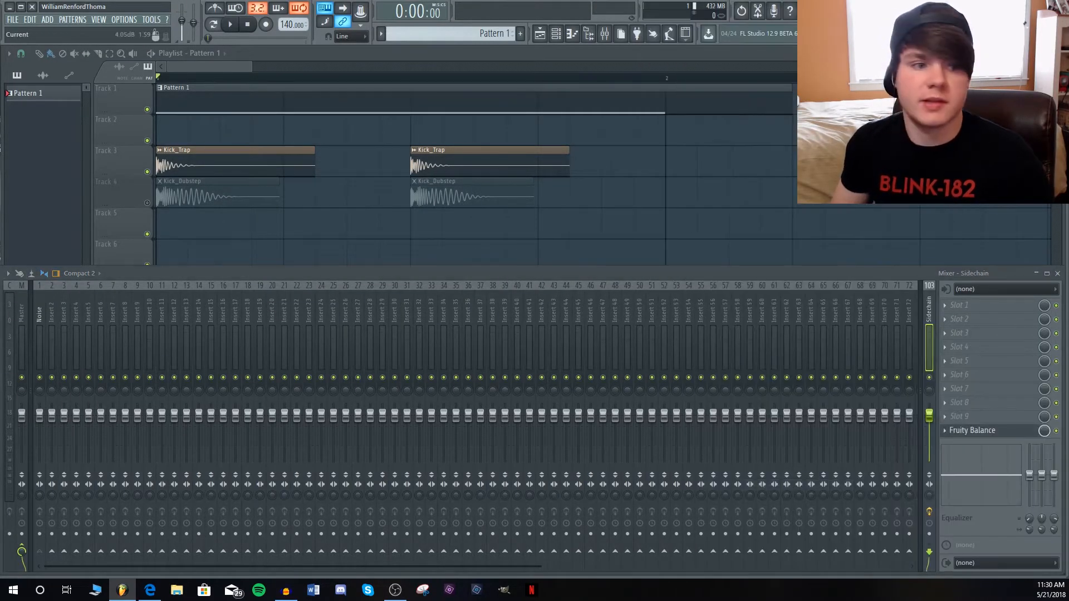
left_click(972, 430)
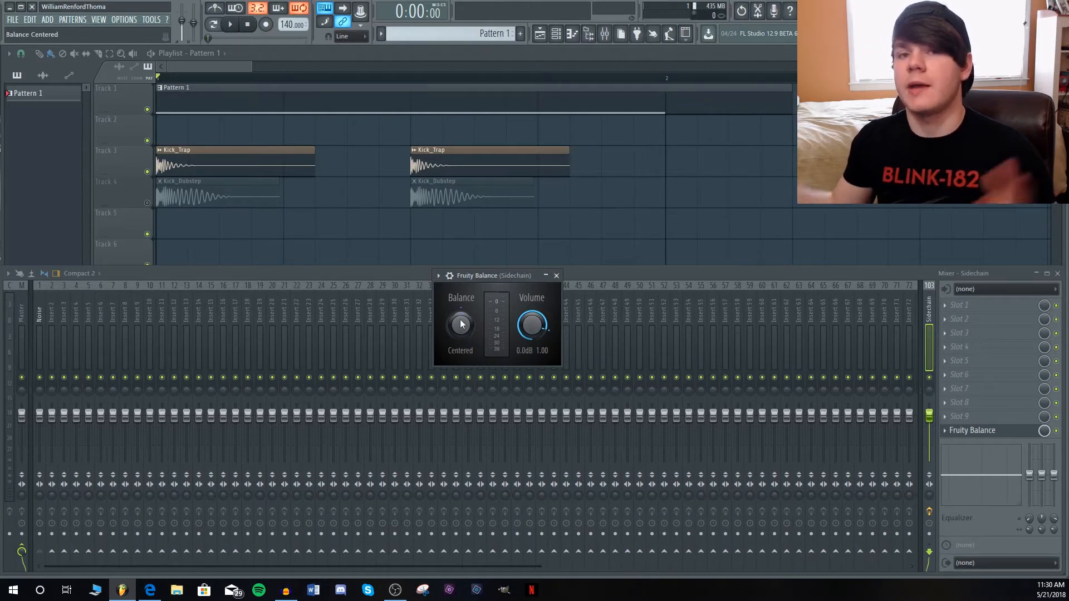
right_click(531, 325)
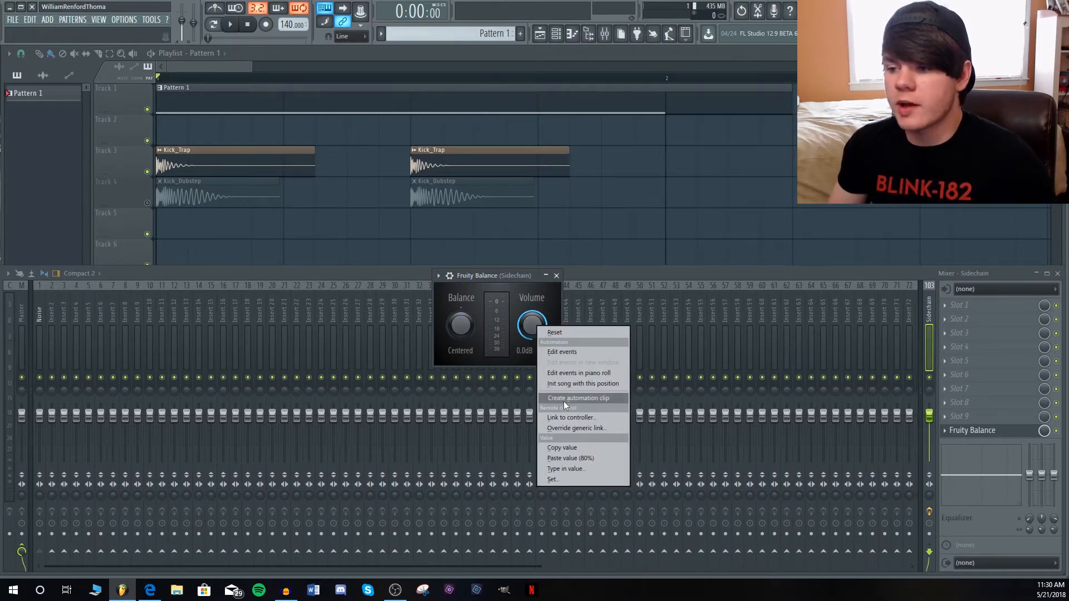
left_click(579, 397)
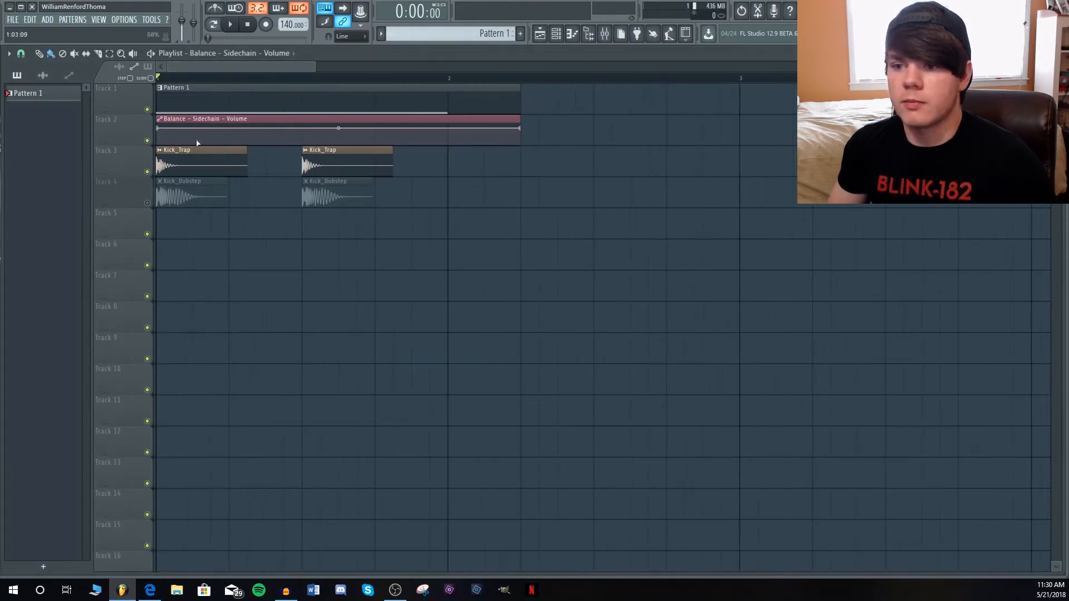
Paste 80% into the volume automation clip's MAX and trim the clip shorter than the kick.
right_click(159, 133)
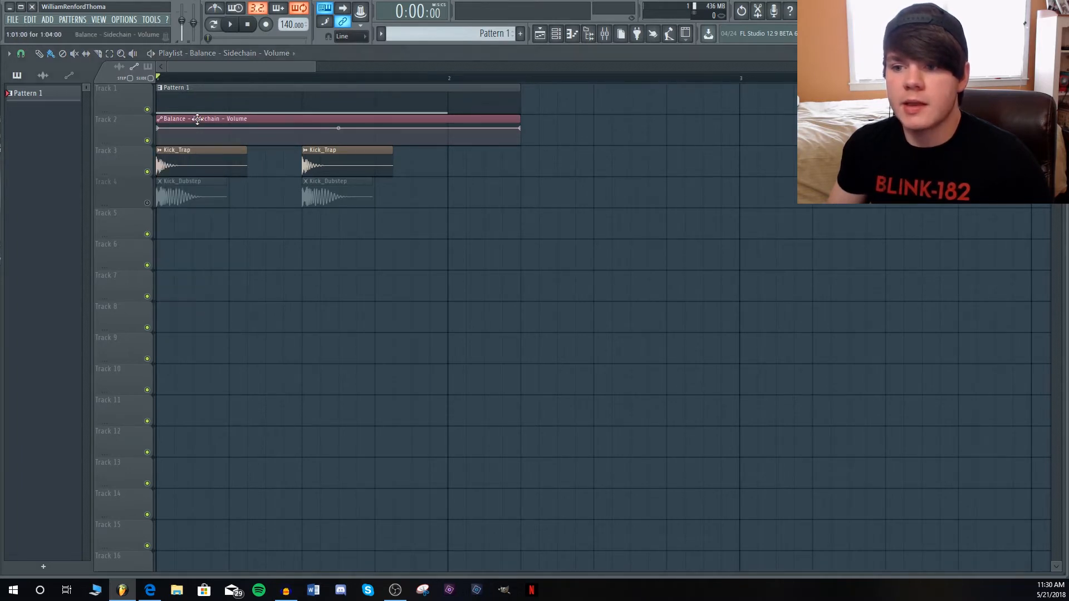
double_click(200, 119)
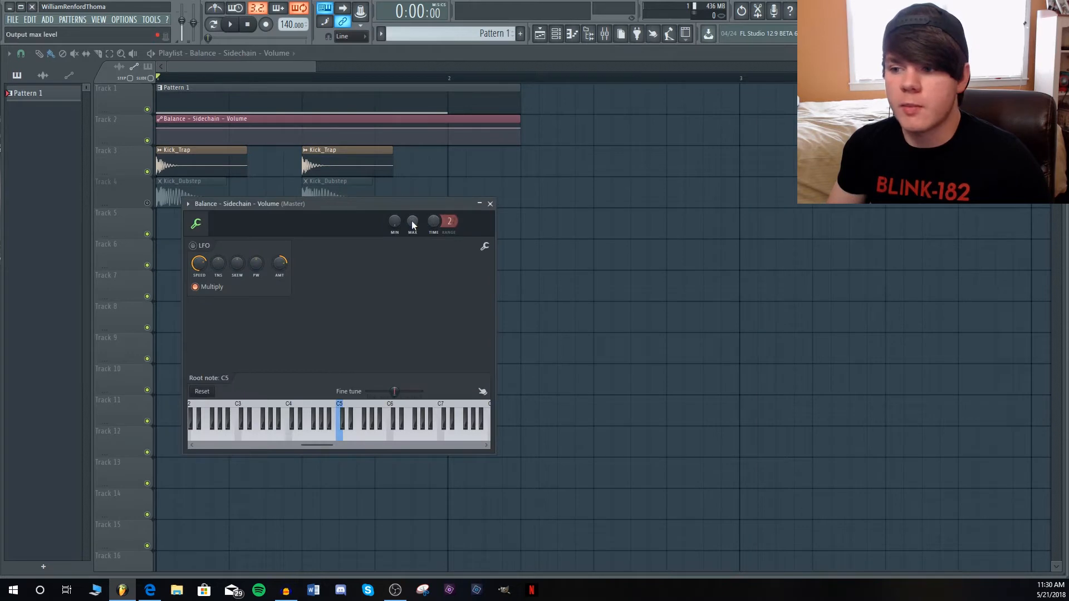
right_click(413, 221)
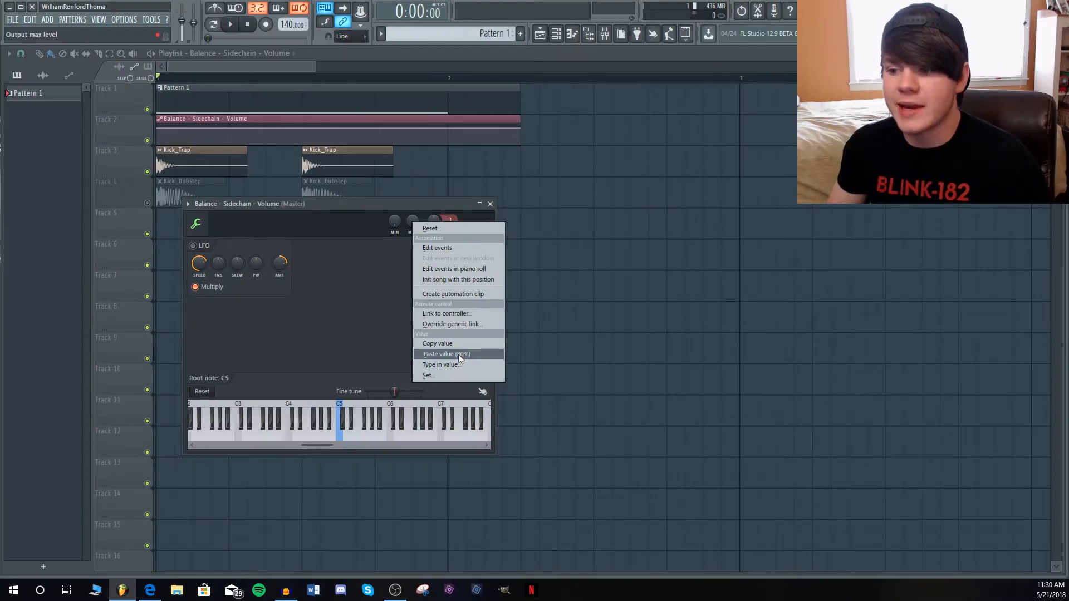
left_click(446, 354)
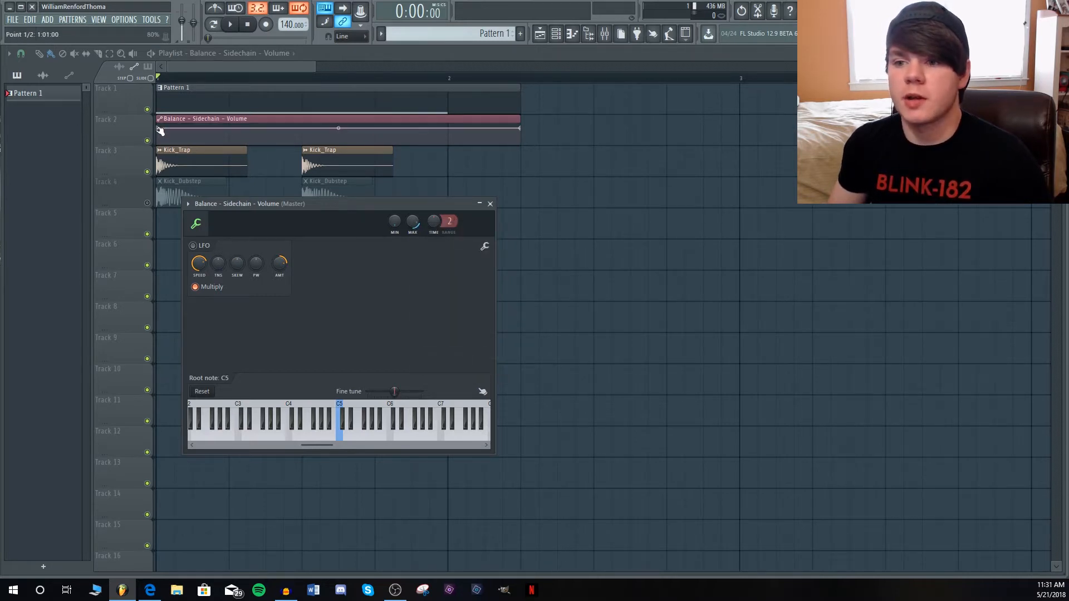
left_click(490, 203)
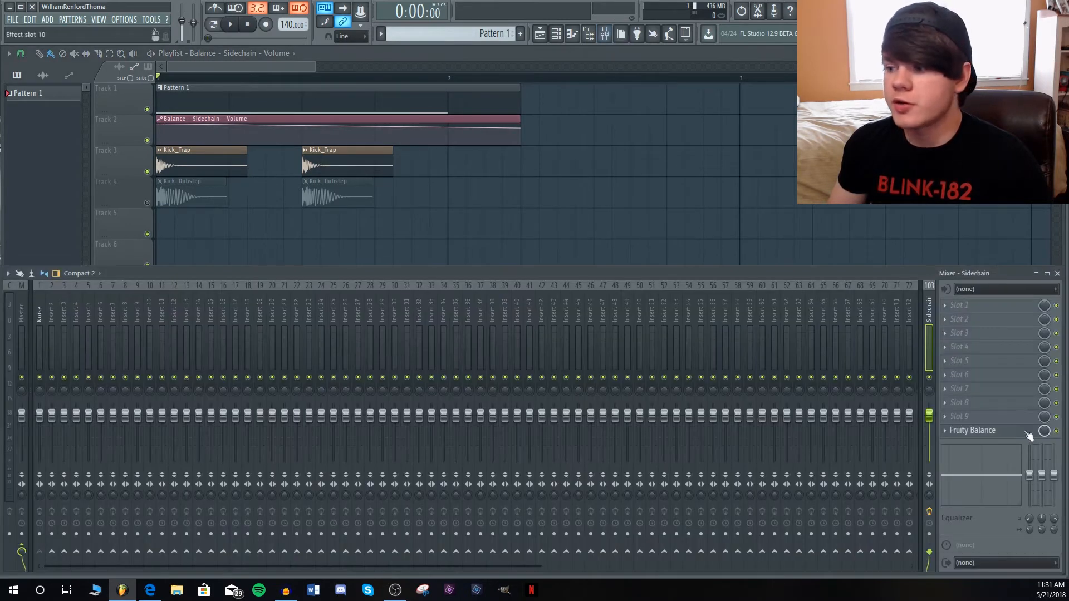
left_click(972, 430)
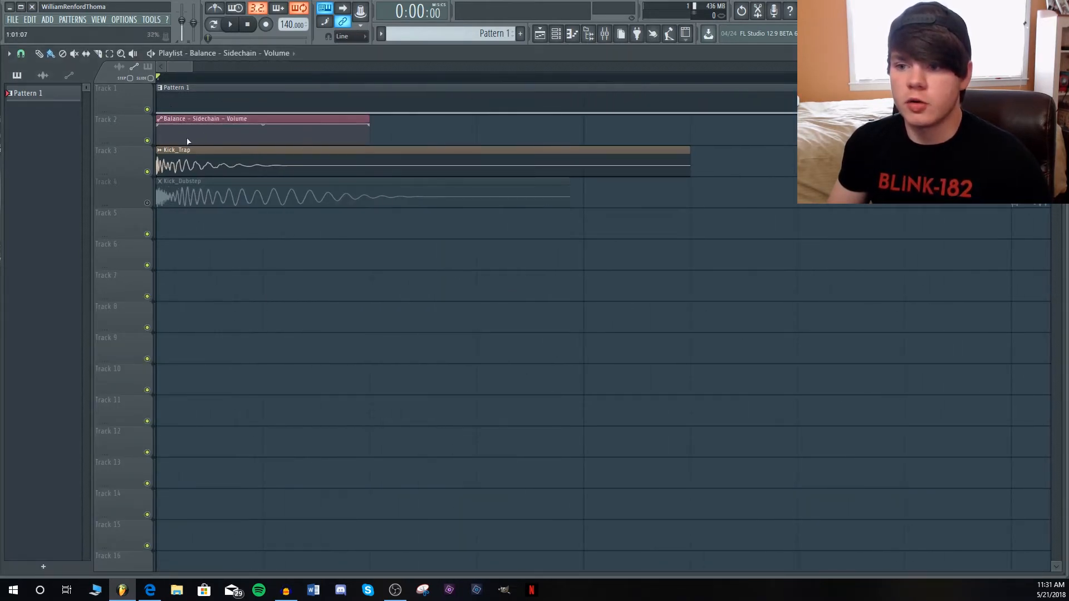
Drag the volume curve into a duck-and-rise shape and copy the clip under the second kick.
left_click_drag(263, 128, 262, 141)
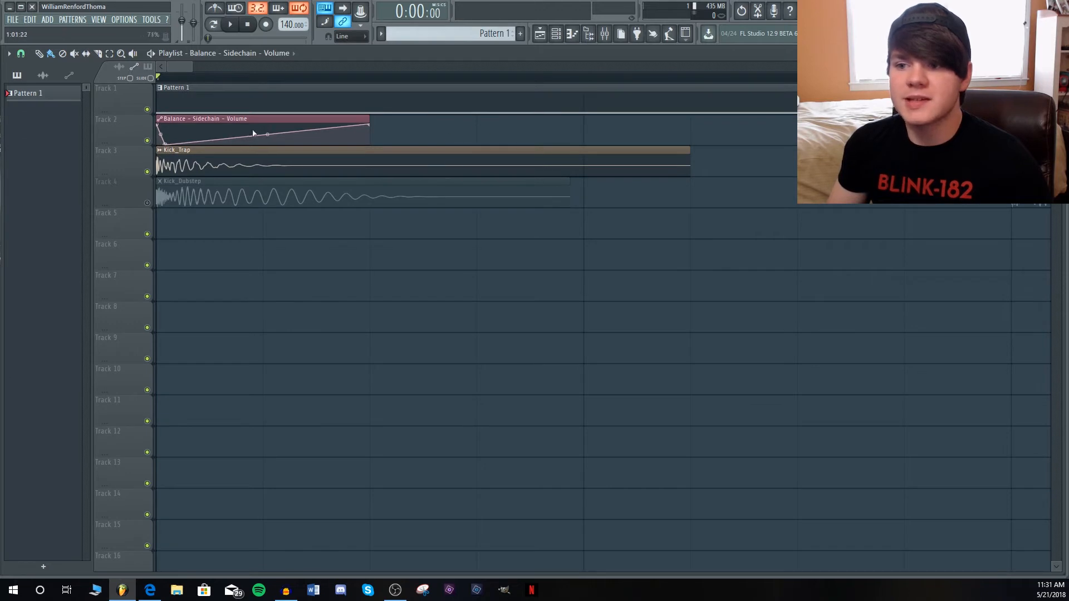
left_click(231, 25)
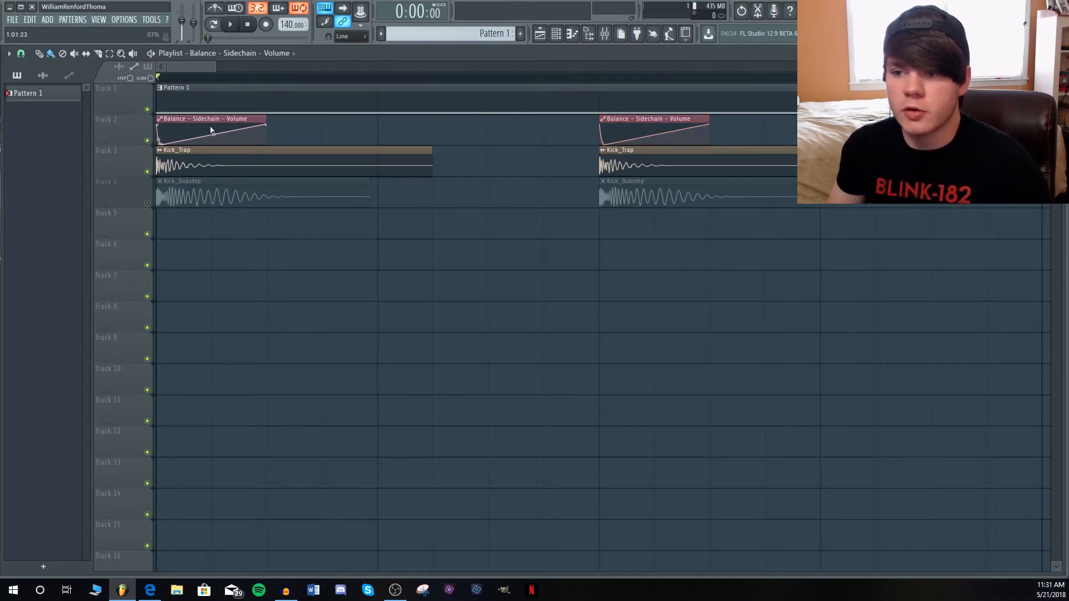
left_click(230, 24)
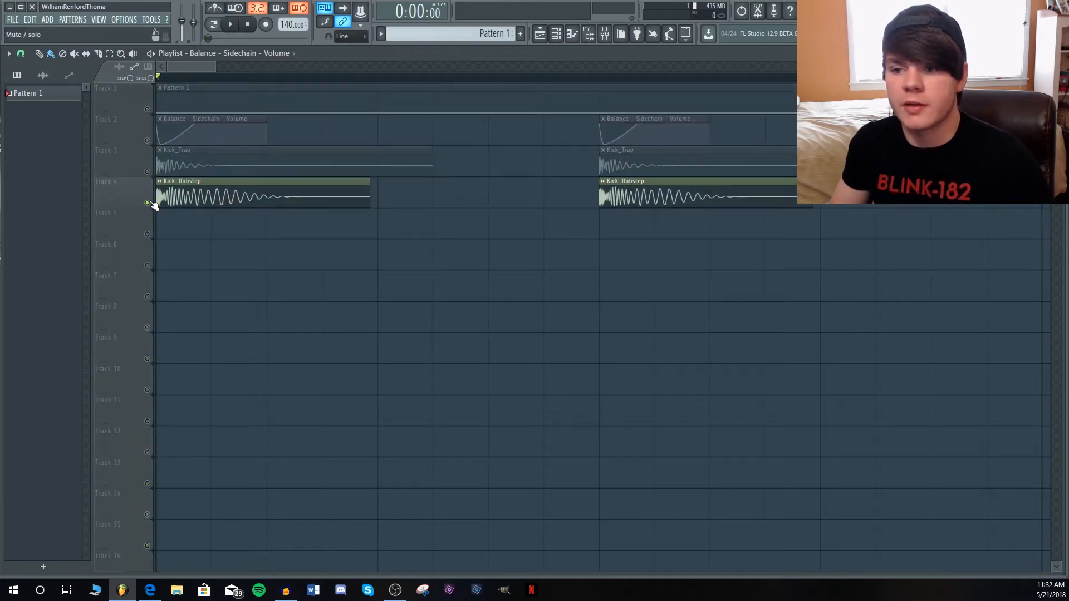
Unmute the Balance - Sidechain - Volume track, deepen the dip, quicken recovery, and audition.
left_click(230, 25)
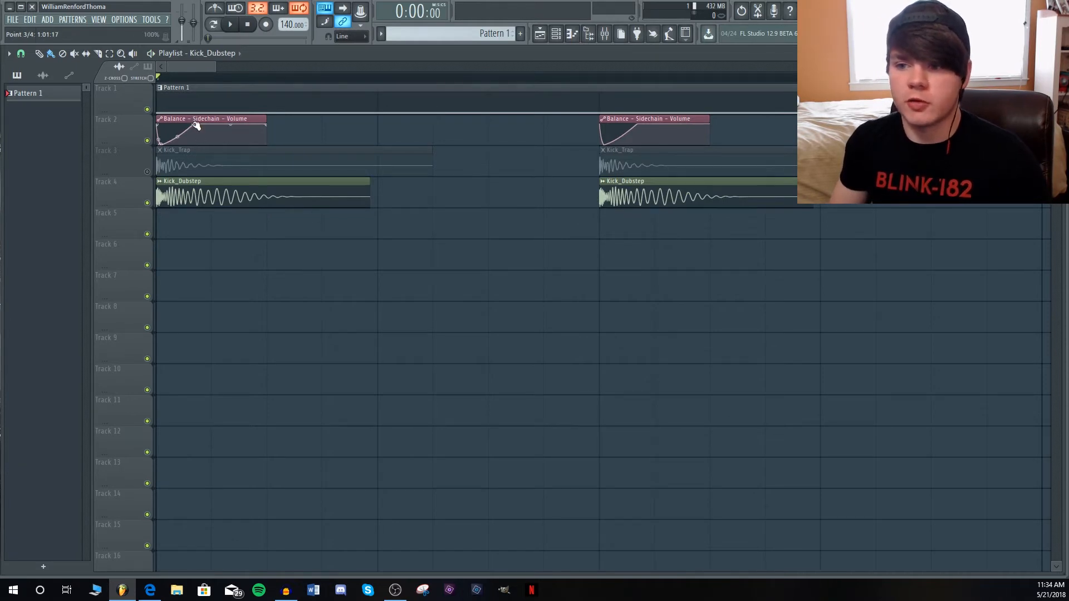
left_click_drag(197, 125, 232, 119)
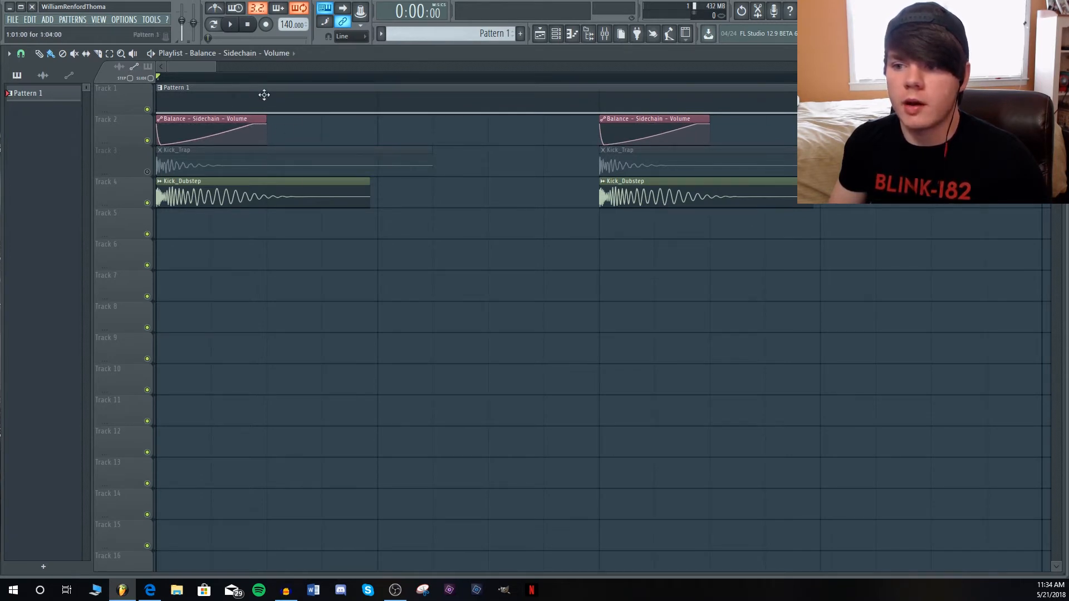
left_click(230, 24)
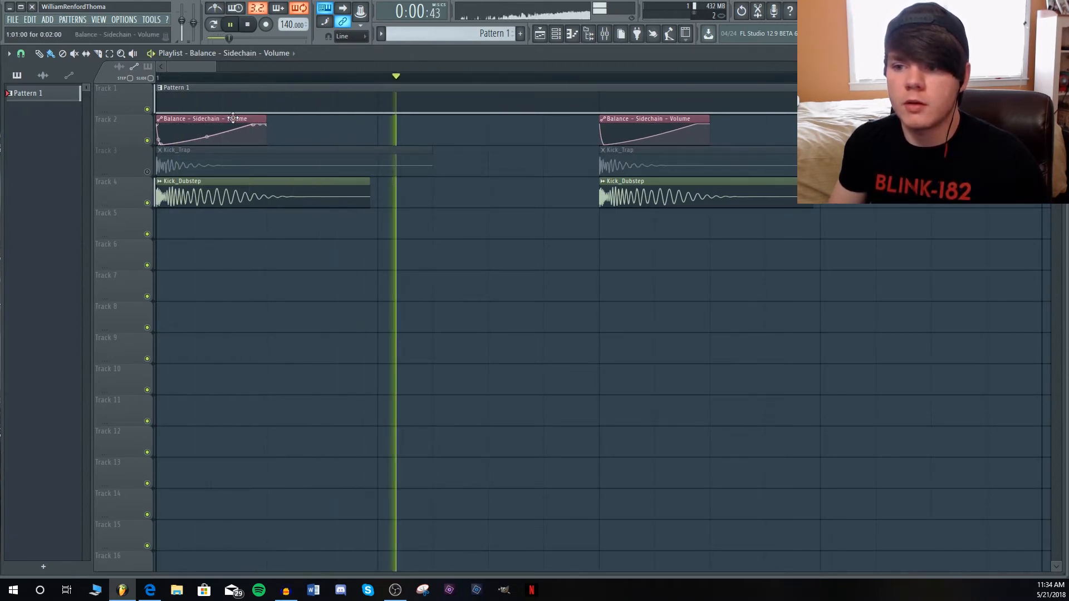
left_click_drag(232, 123, 215, 133)
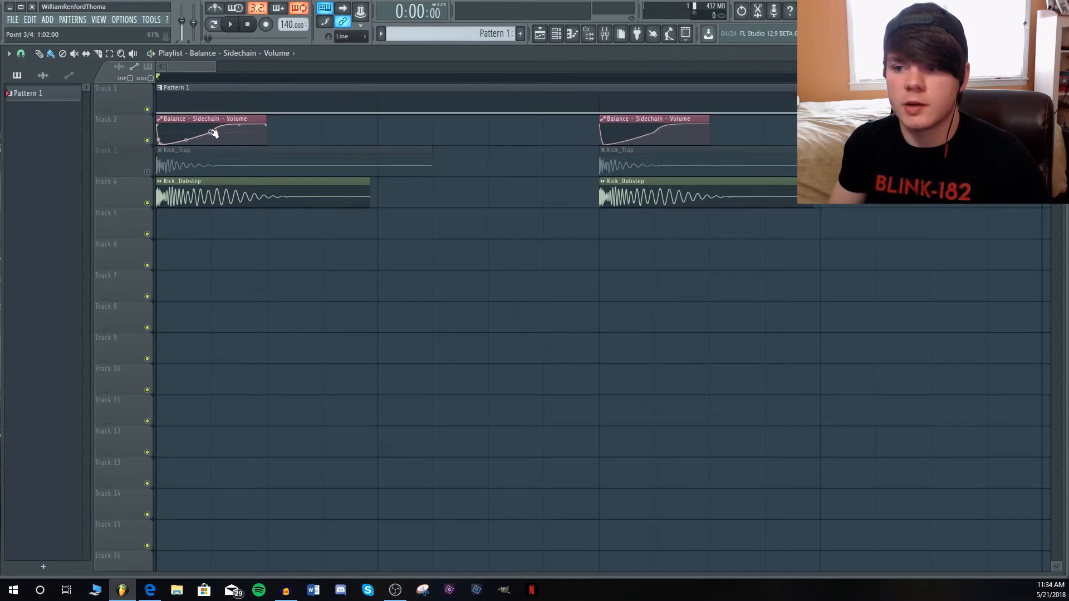
left_click_drag(215, 133, 232, 130)
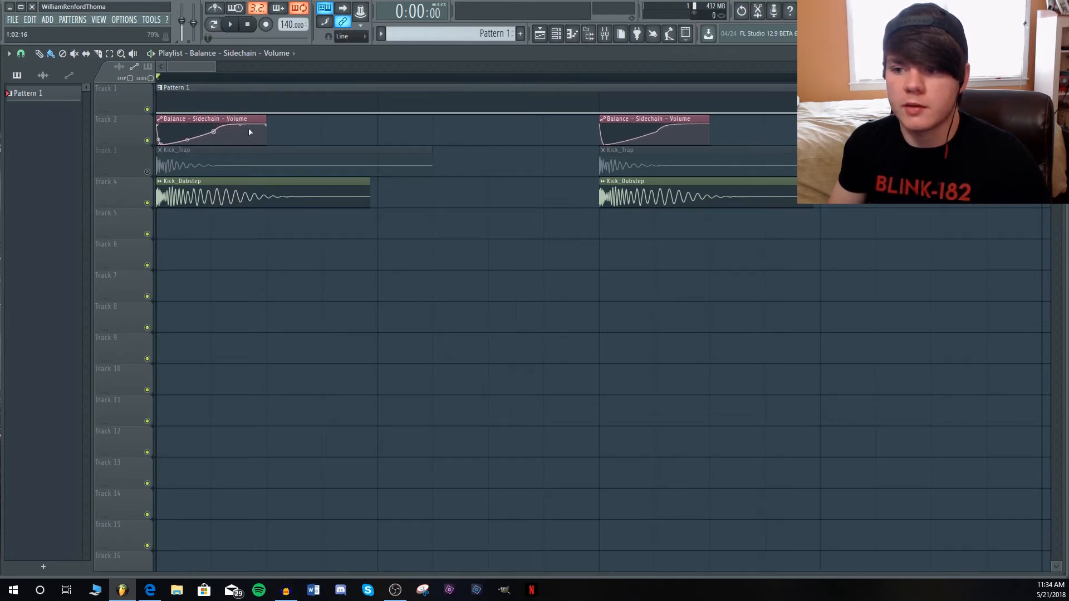
left_click(230, 24)
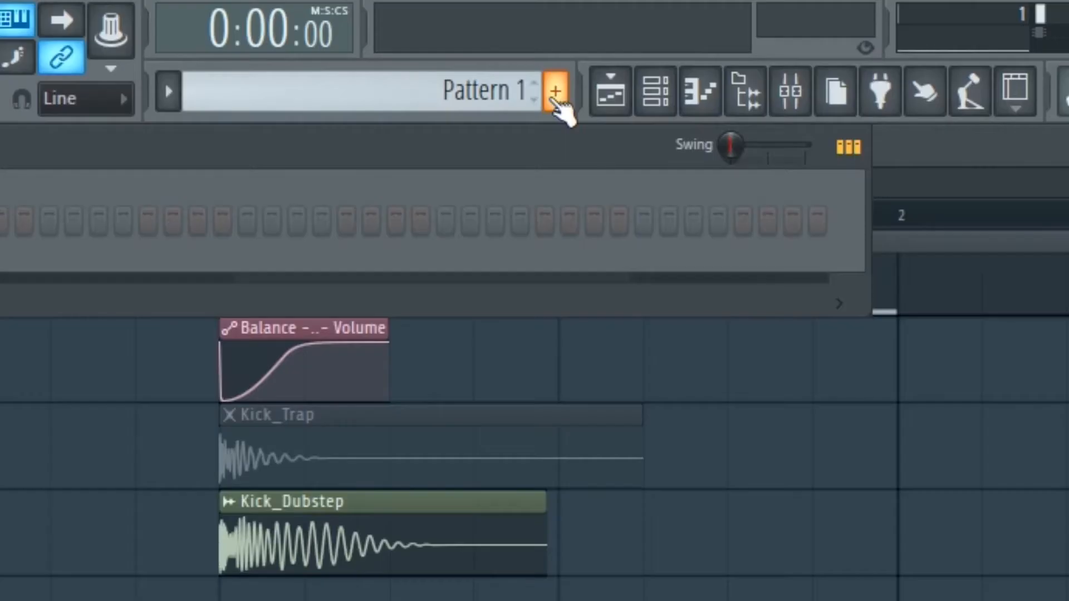
Name the new pattern Kick, show All channels, preview it, and close the automation settings.
type("Kick")
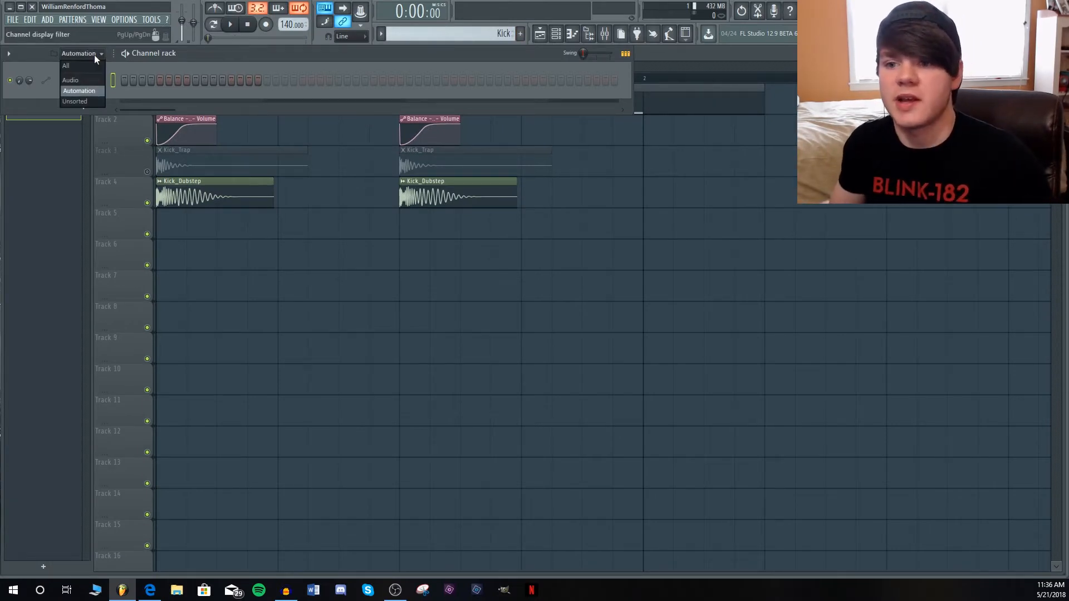
left_click(65, 66)
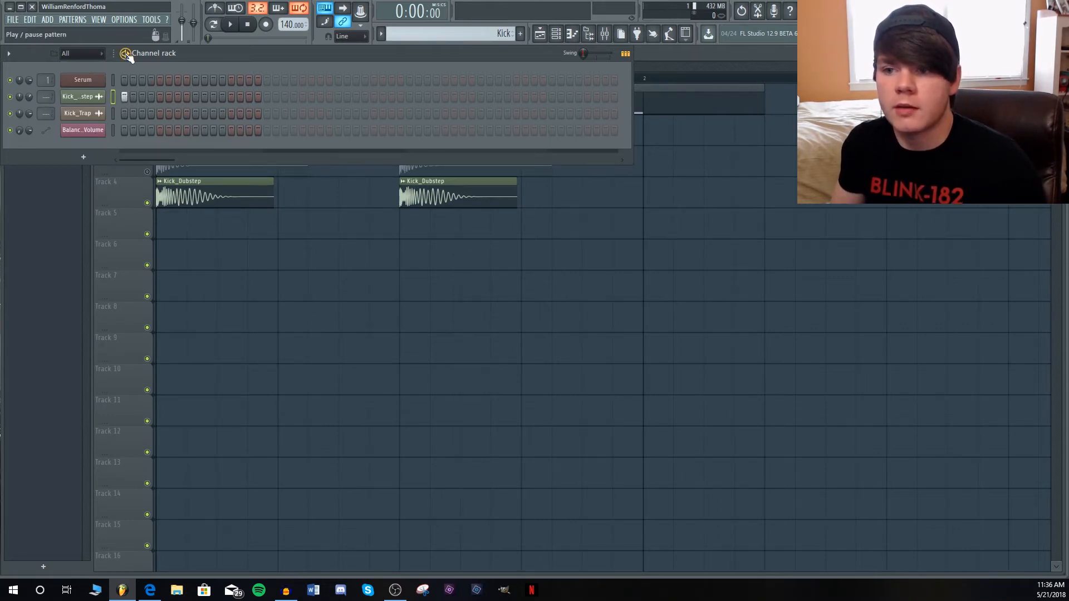
left_click(230, 25)
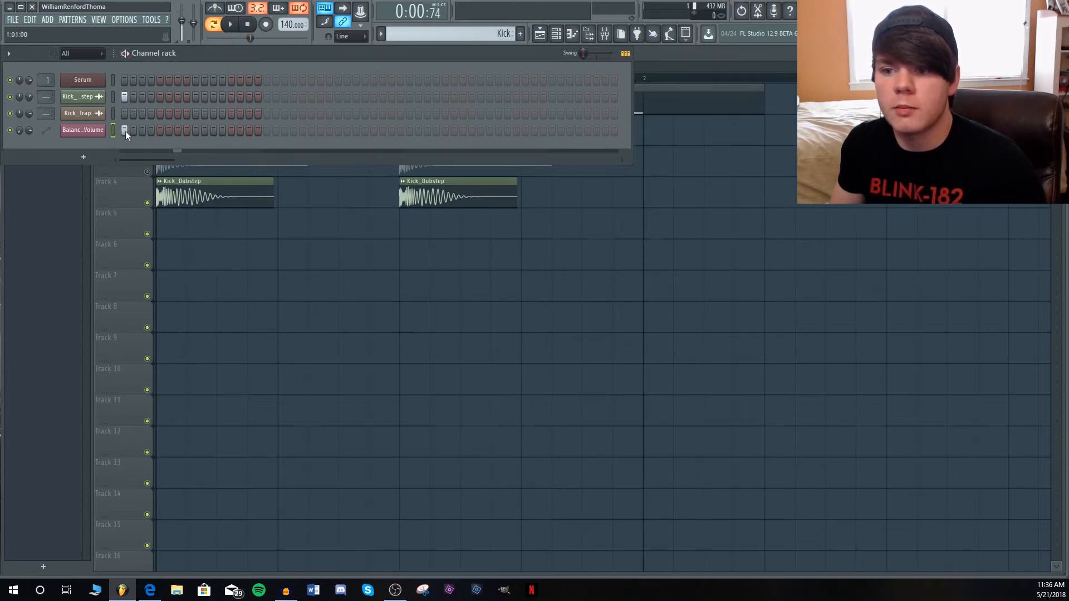
left_click(82, 130)
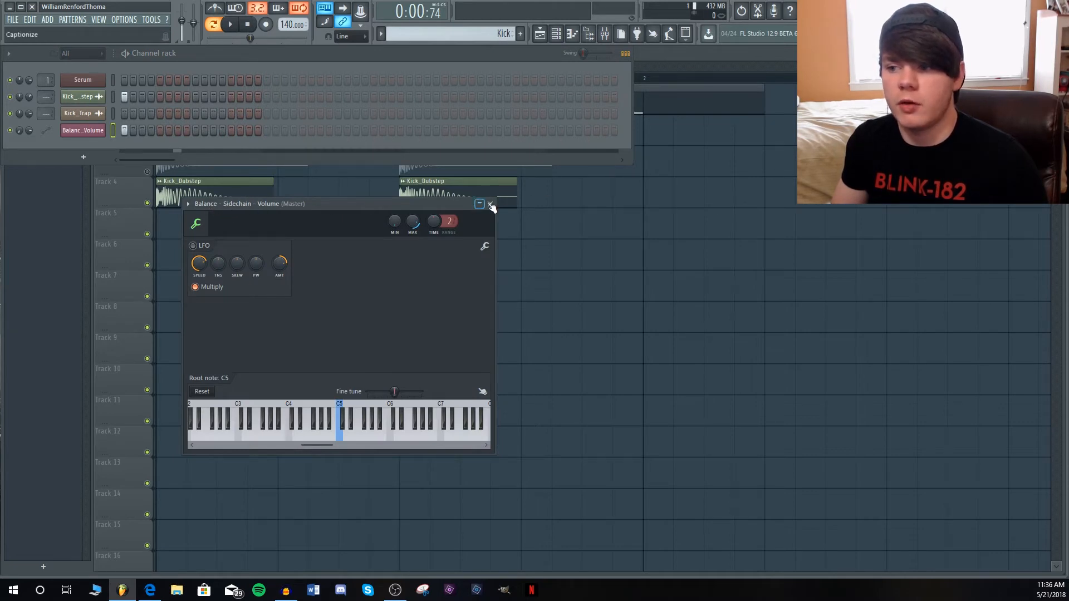
left_click(492, 205)
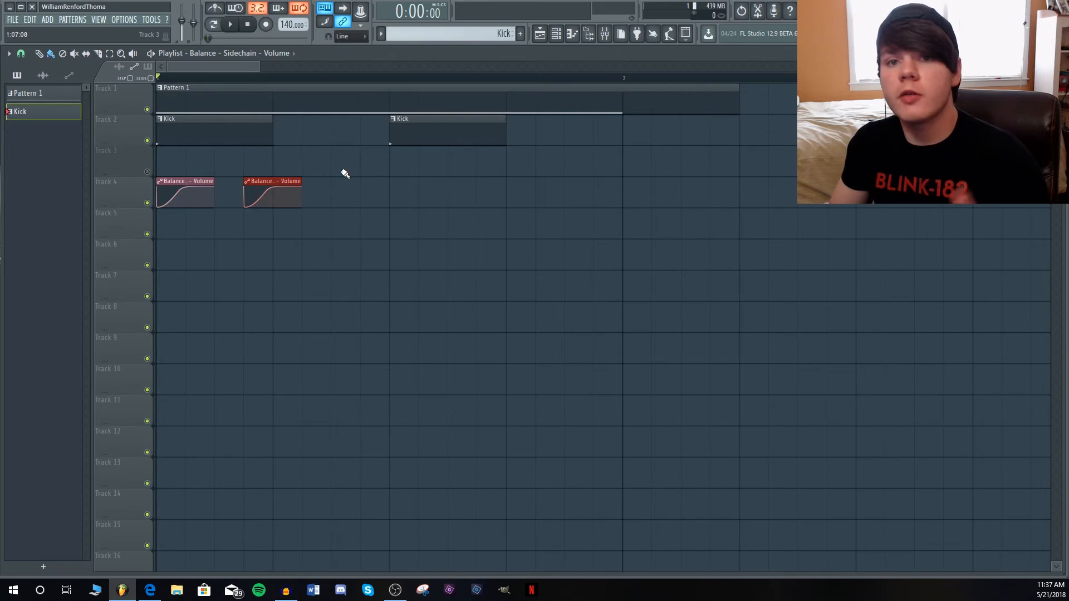
Make the second Sidechain automation clip unique and bring up the channel list.
right_click(271, 182)
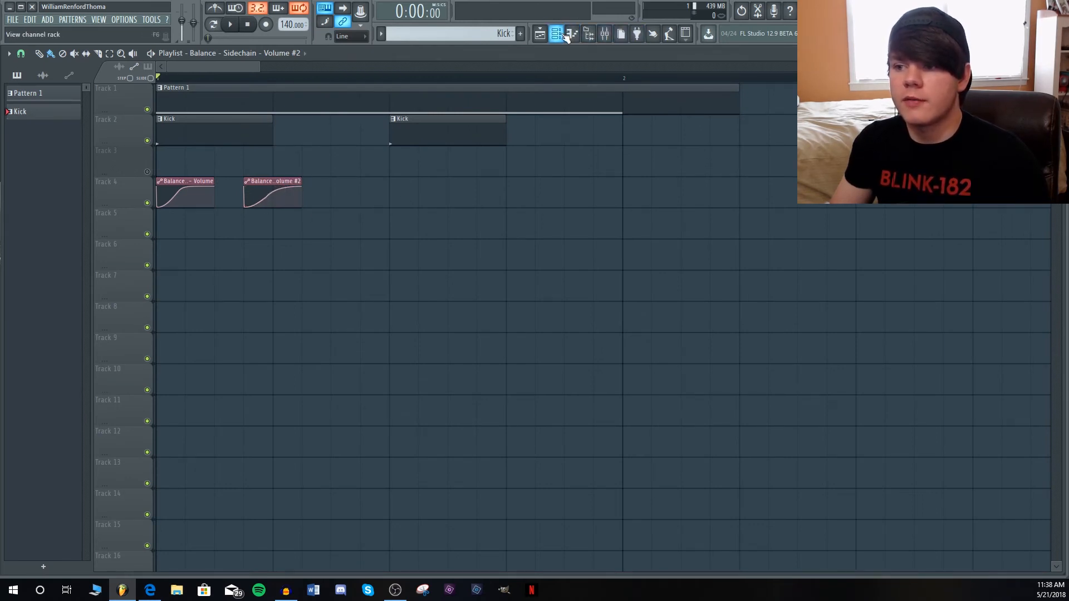
left_click(556, 33)
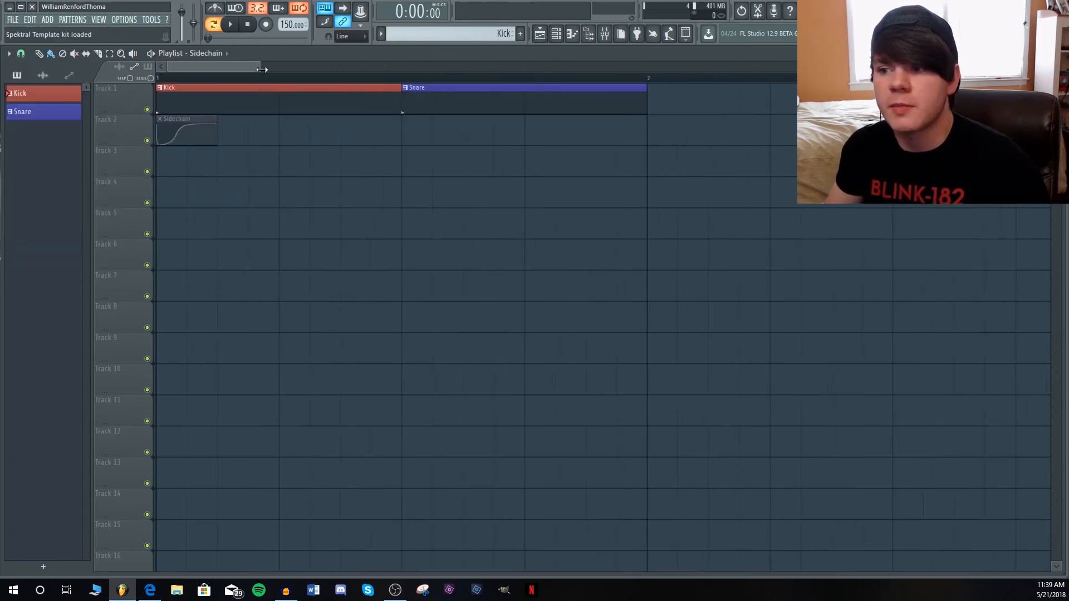
Check that the Kick and Snare samplers feed mixer tracks 1 and 2.
left_click_drag(169, 133, 173, 137)
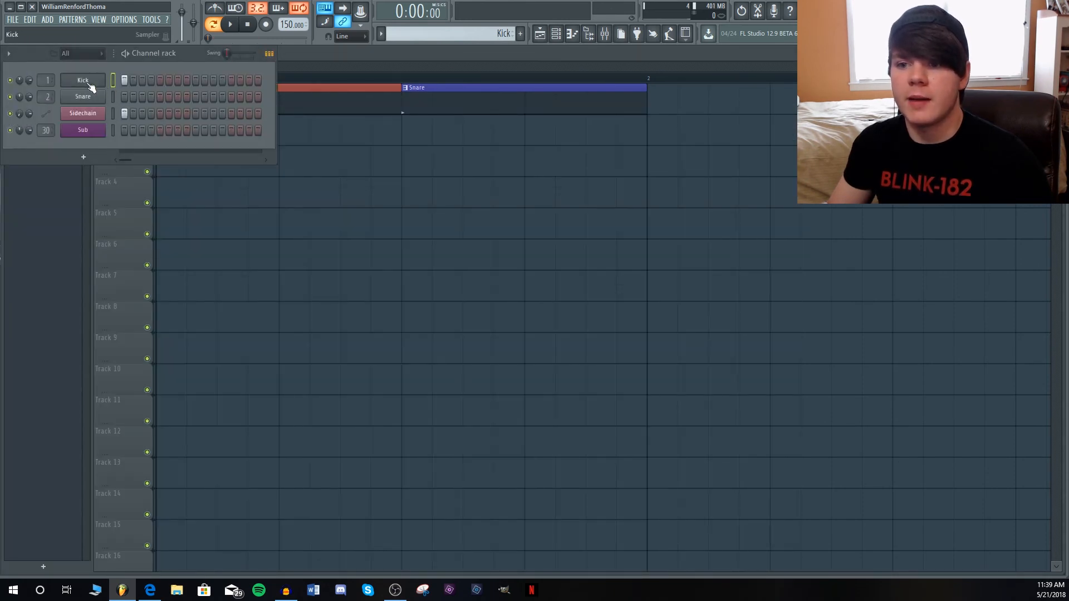
left_click(83, 79)
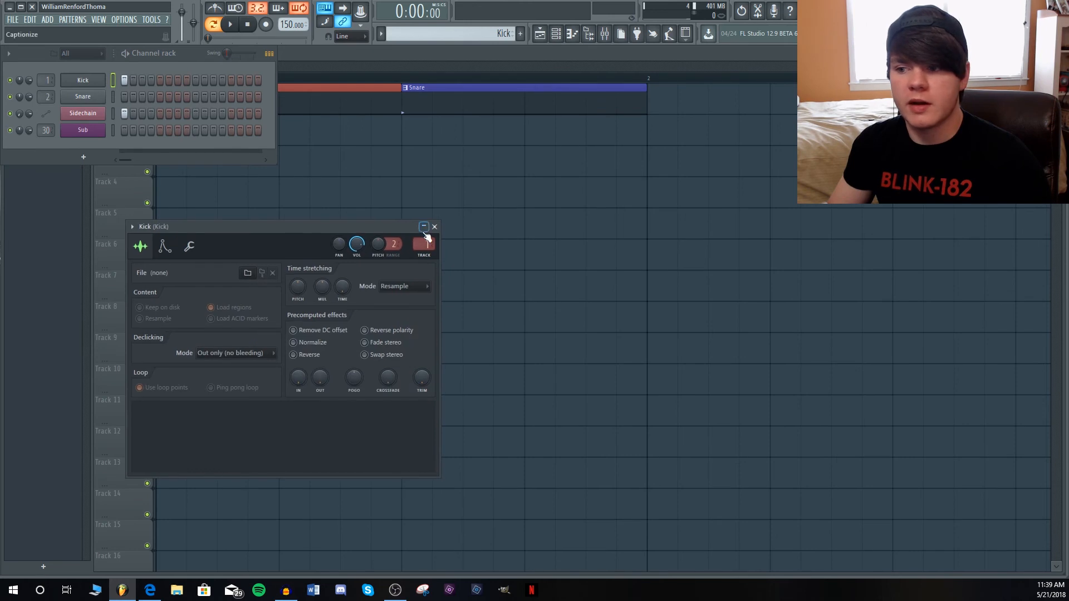
left_click(434, 227)
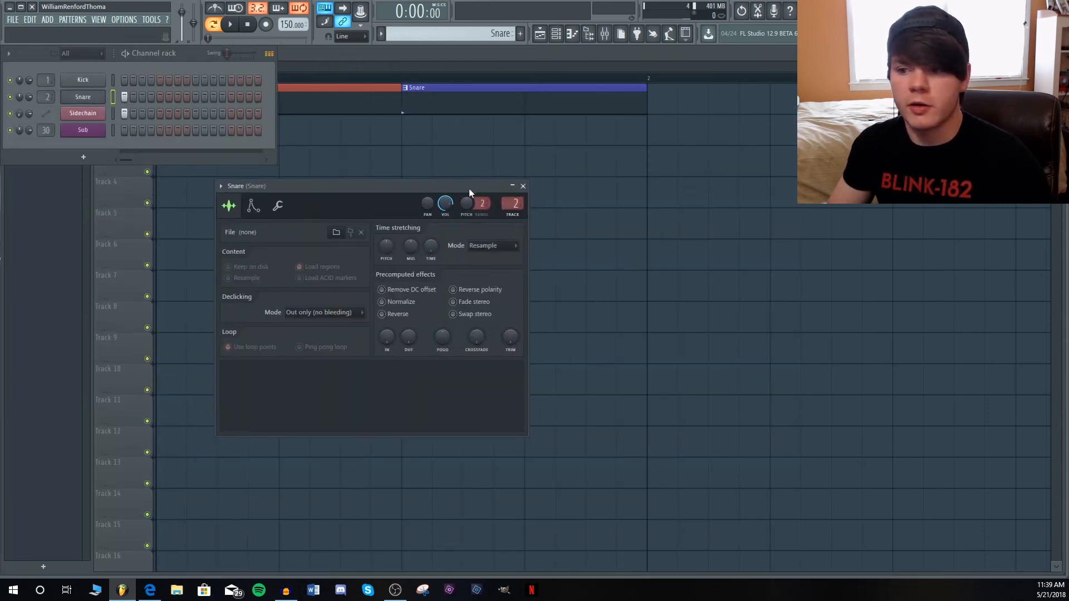
left_click(522, 185)
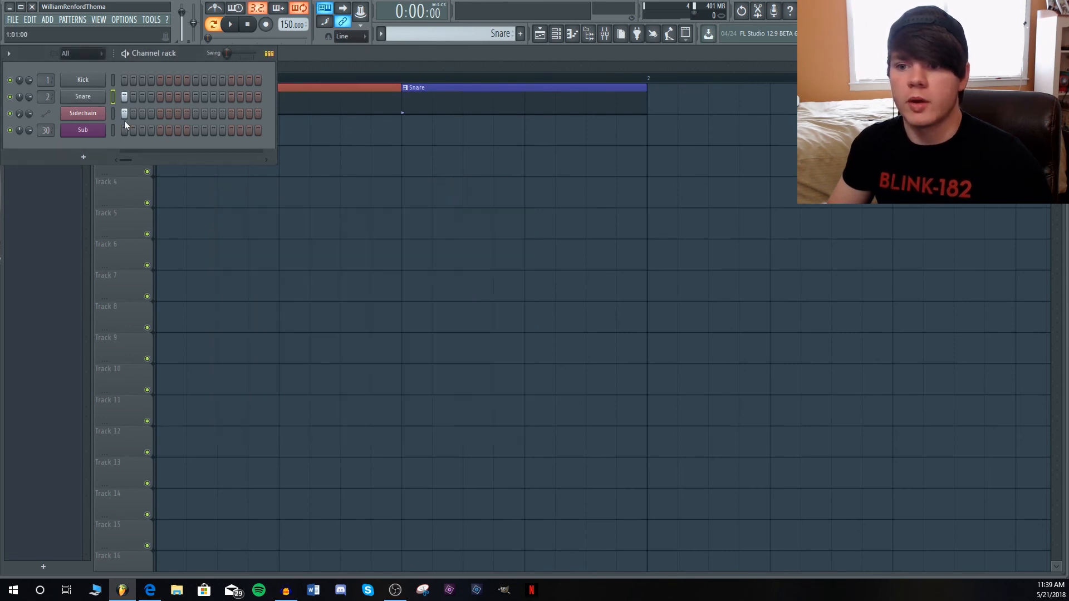